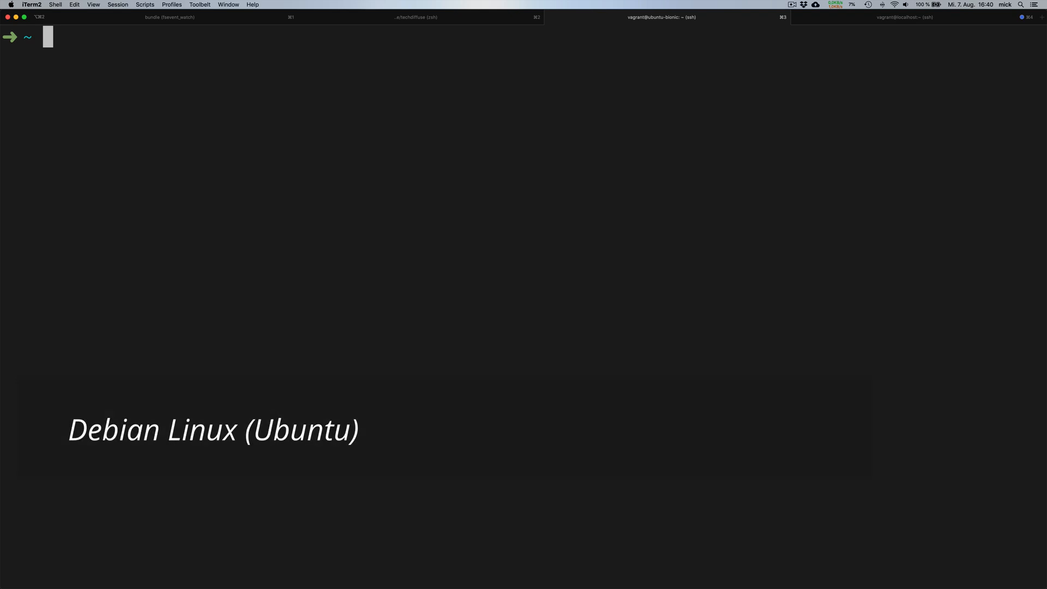
Step: Run python3 and apt list --installed | grep python3 to look for Python 3 on Ubuntu
text(python3;)
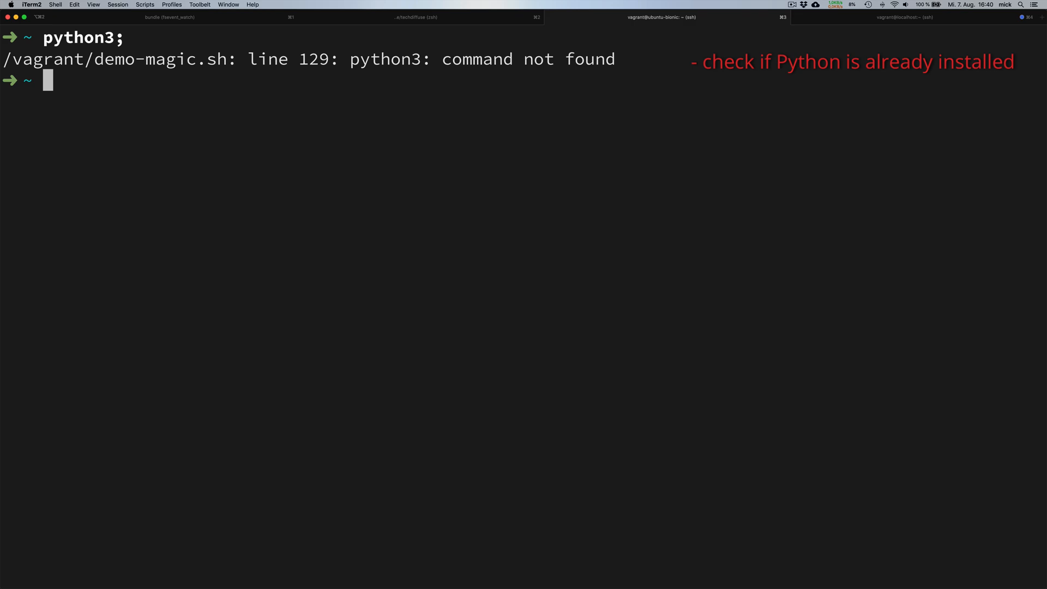
text(sudo)
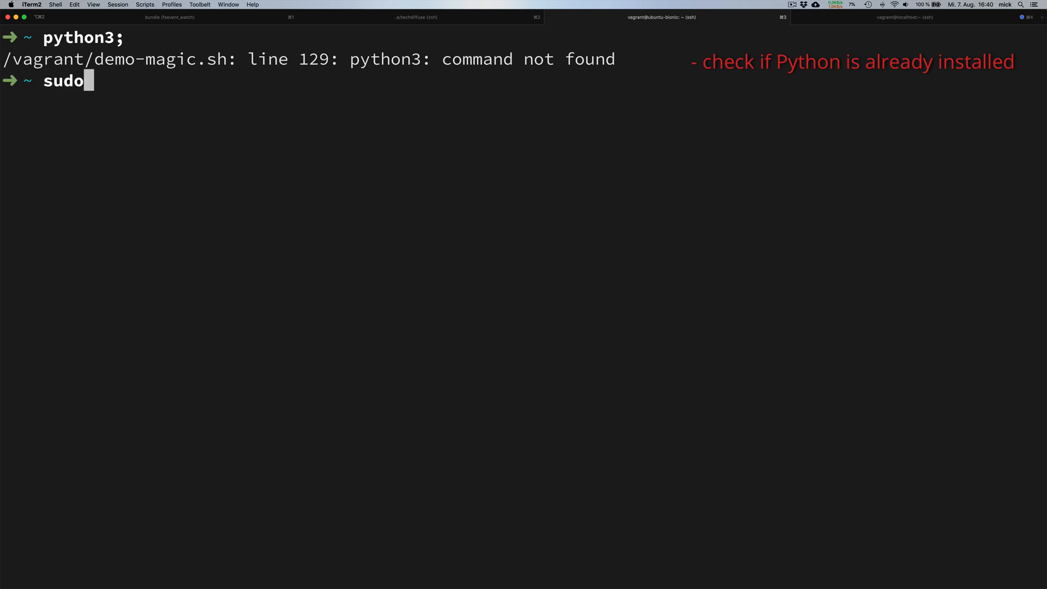
text(apt list --installed)
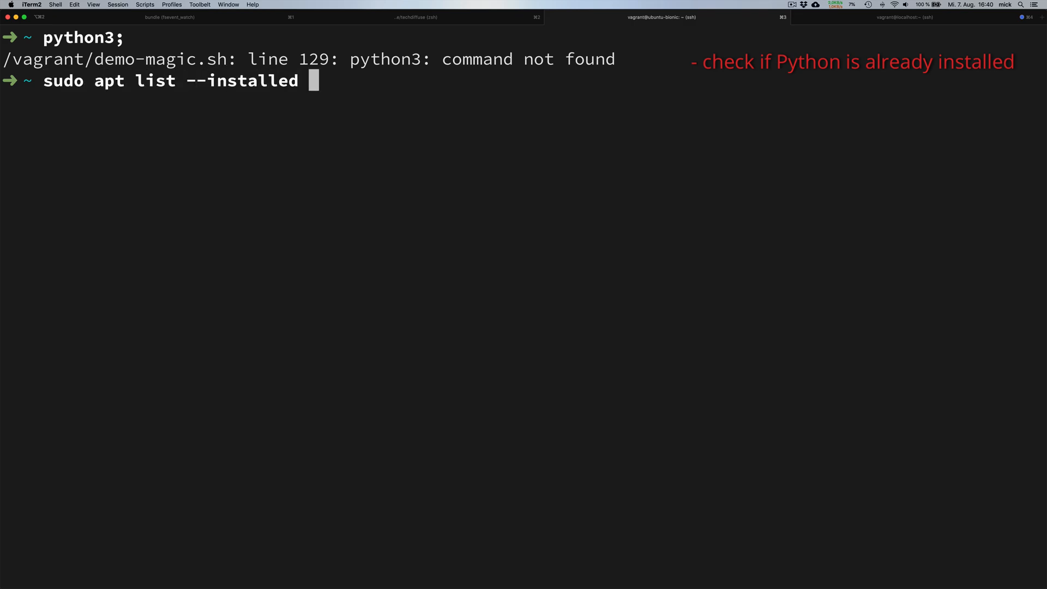
text(| grep python3;)
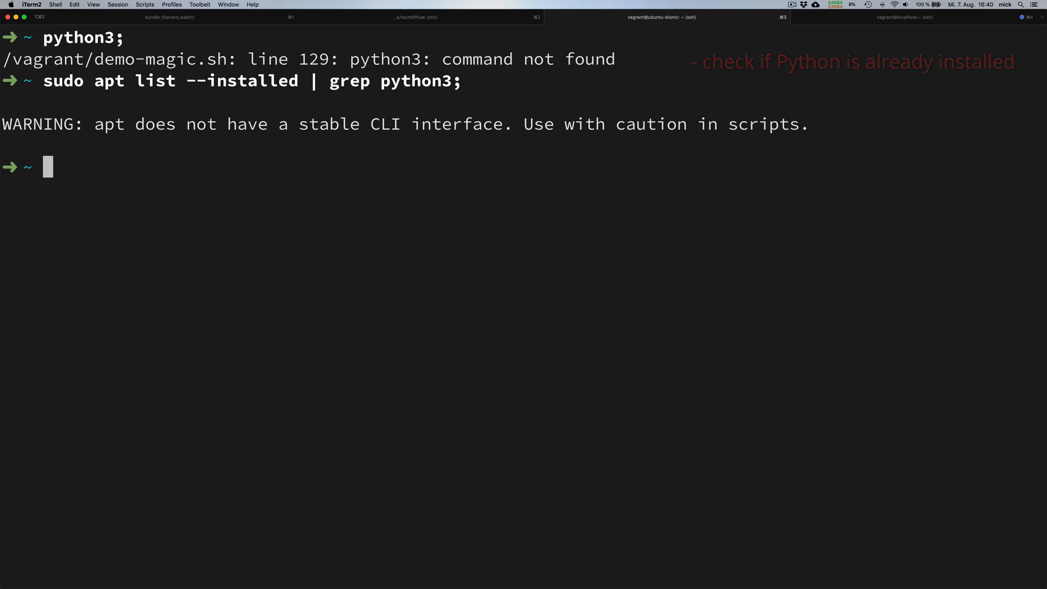
Step: Refresh package lists with sudo apt-get update and upgrade all packages with apt-get -y upgrade
text(sudo ap)
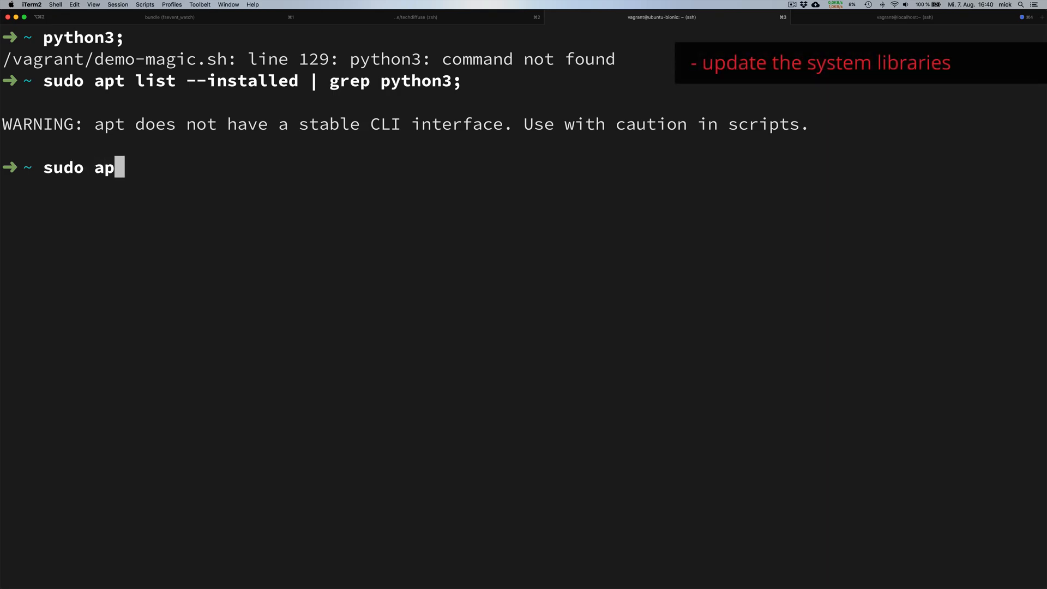
text(t-get update;)
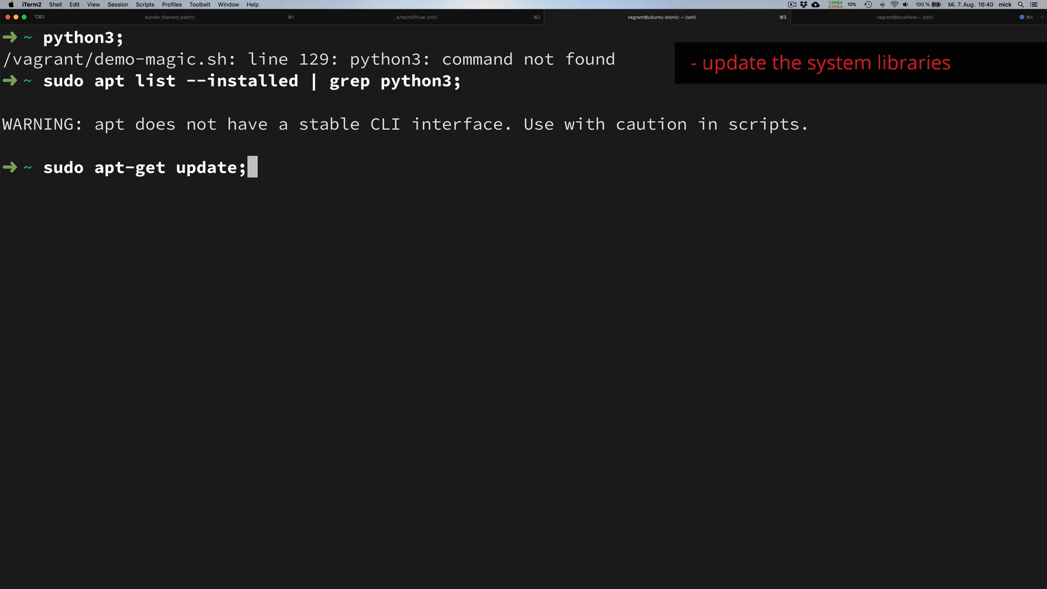
key(Return)
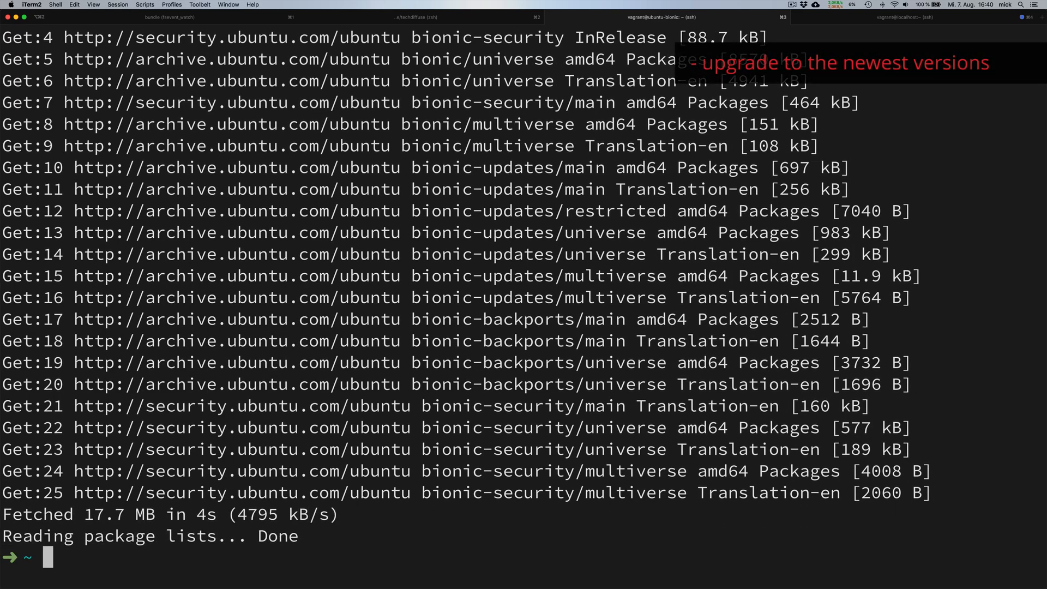
text(sudo apt-get -y upg)
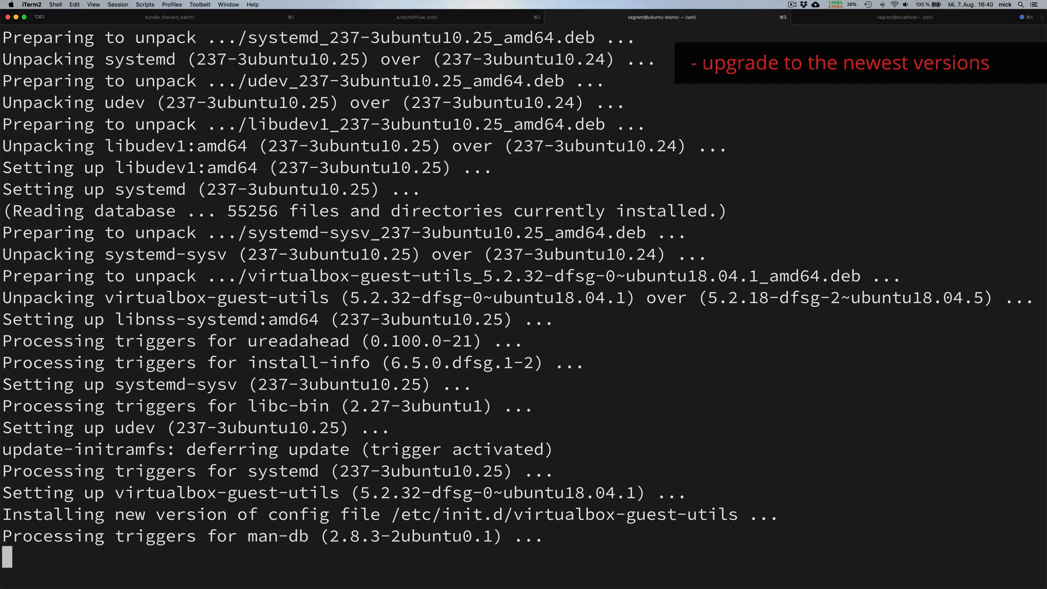
scroll(down, 3)
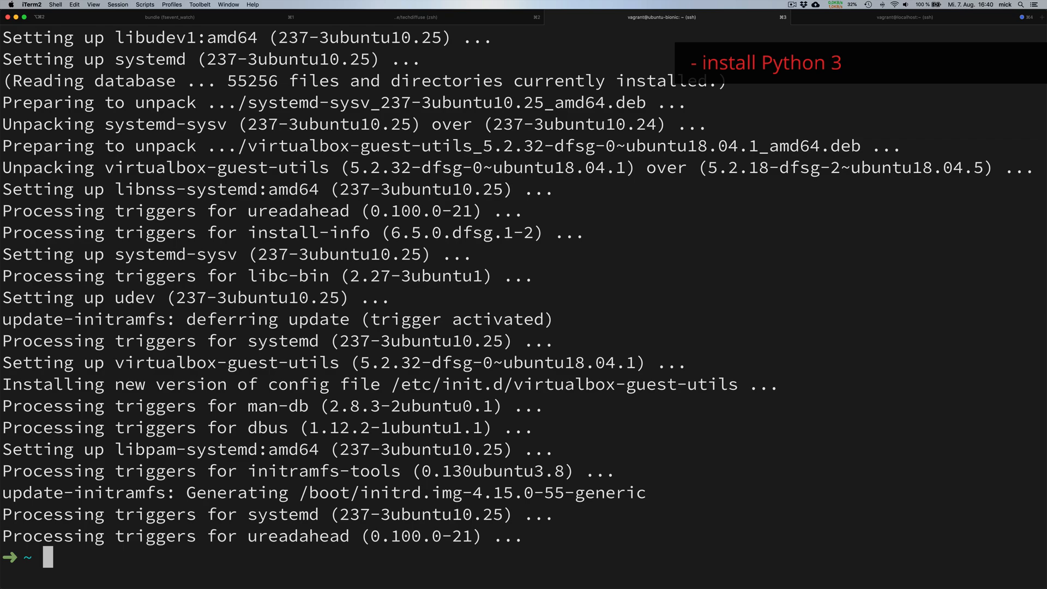
Step: Install Python 3.7 (reporting 3.7.3), then python3-pip, python3-dev and build-essential
text(sud)
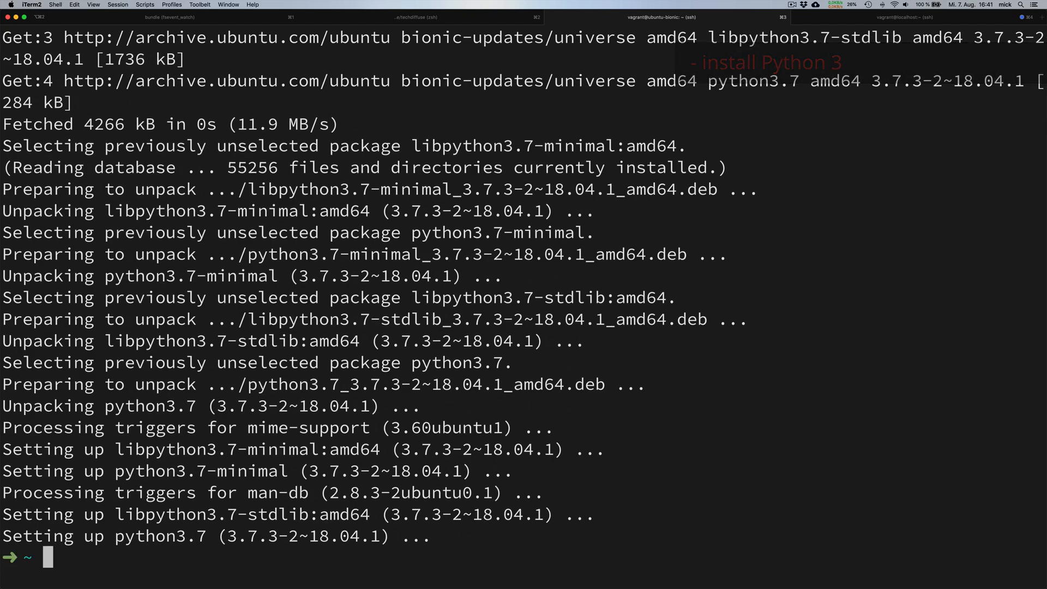
text(python3.7 -V;)
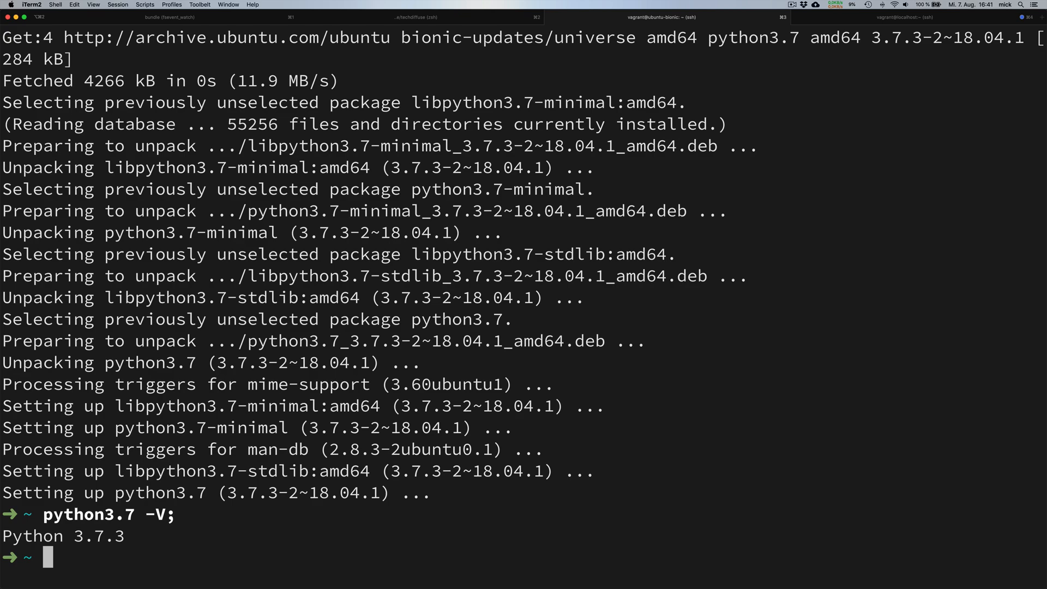
text(sudo)
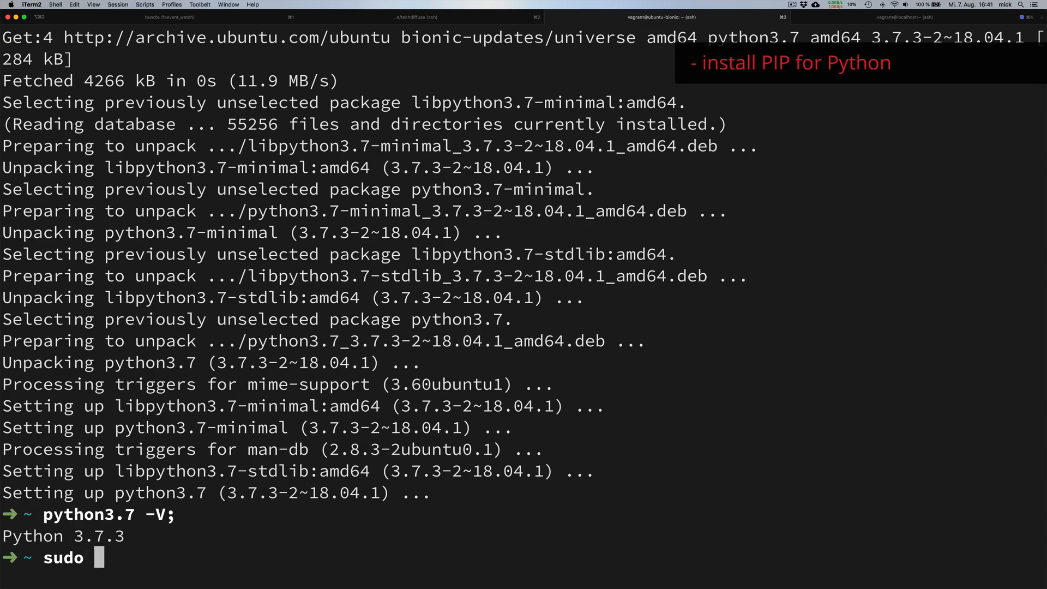
text(apt-get install -y p)
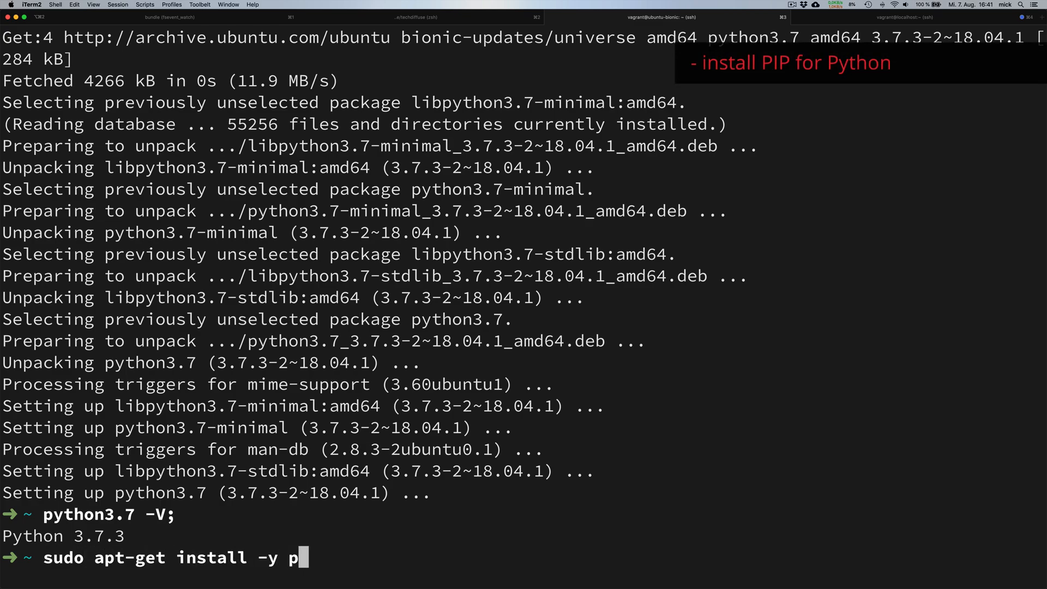
key(Return)
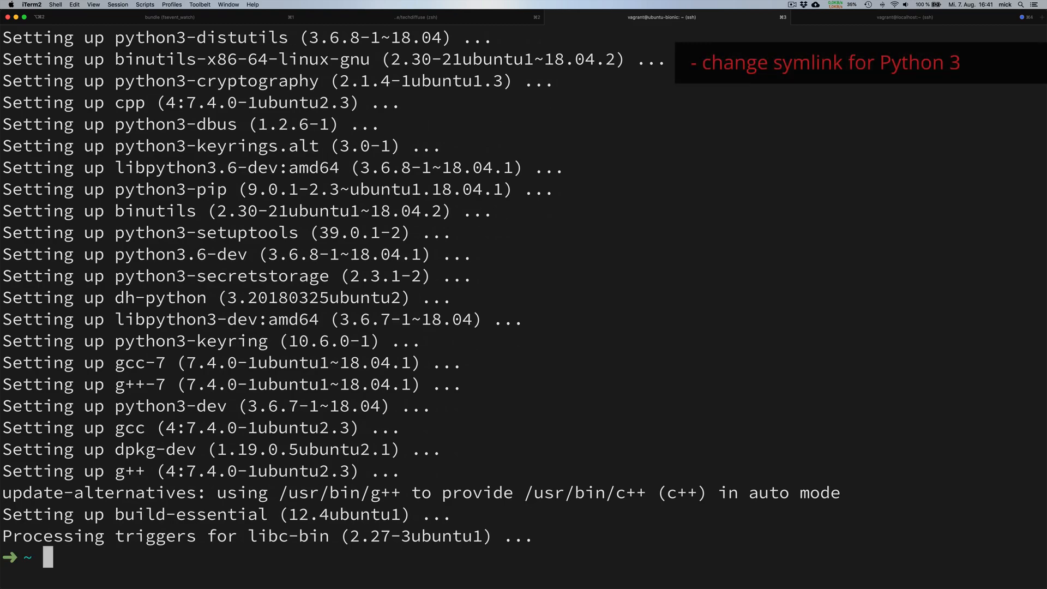
Step: Symlink /usr/bin/python3 to /usr/bin/python3.7 and test the python3 command
text(sudo ln -sf /usr/bin/pyt)
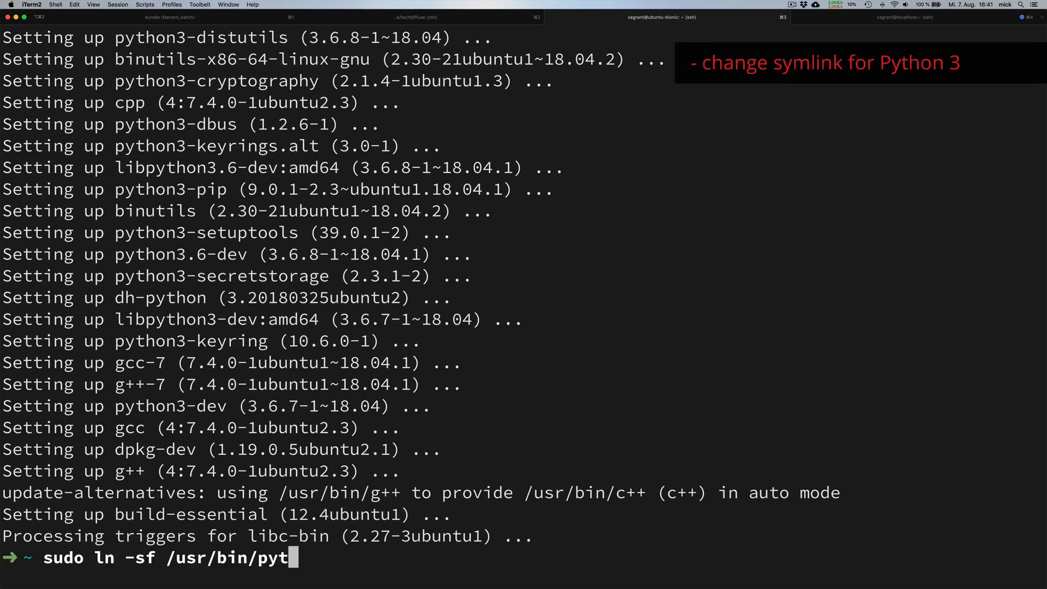
text(hon3.7 /usr/bin/python3;)
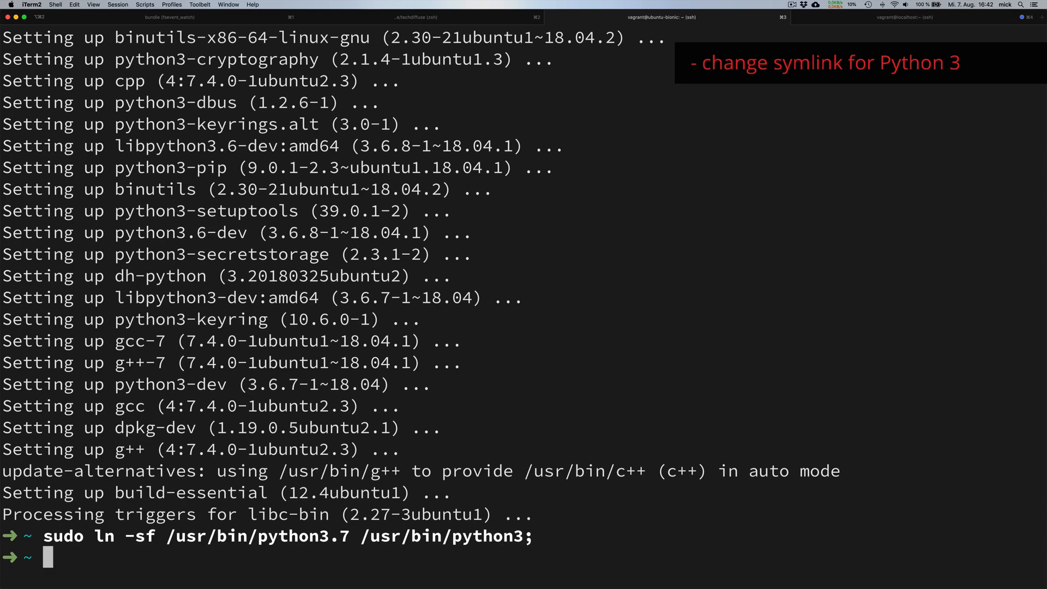
text(python3;)
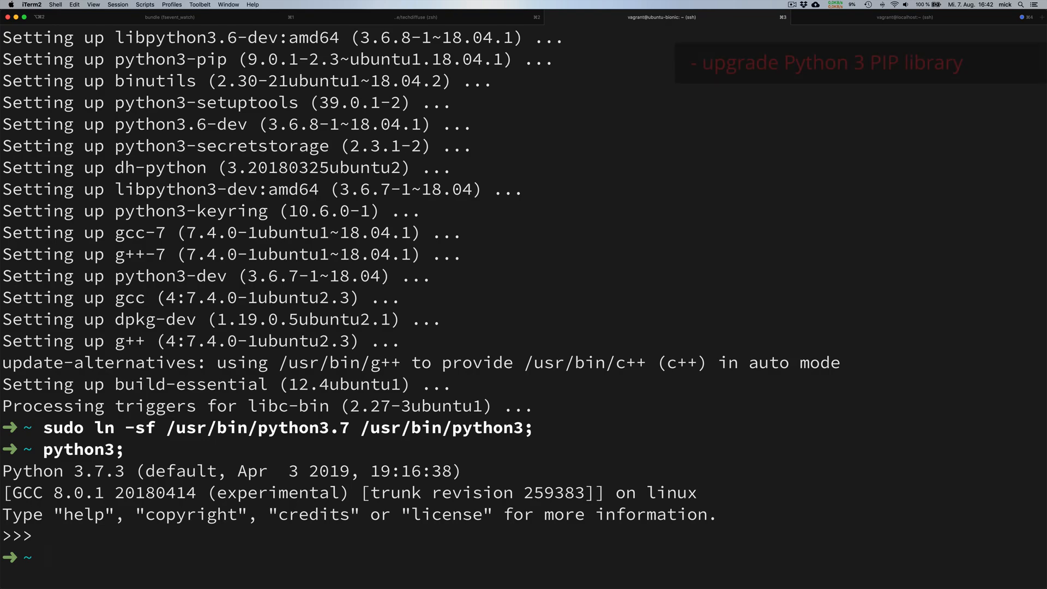
Step: Upgrade pip via python3 -m pip install --upgrade pip and confirm version 19.2.1
text(python3 -m pip)
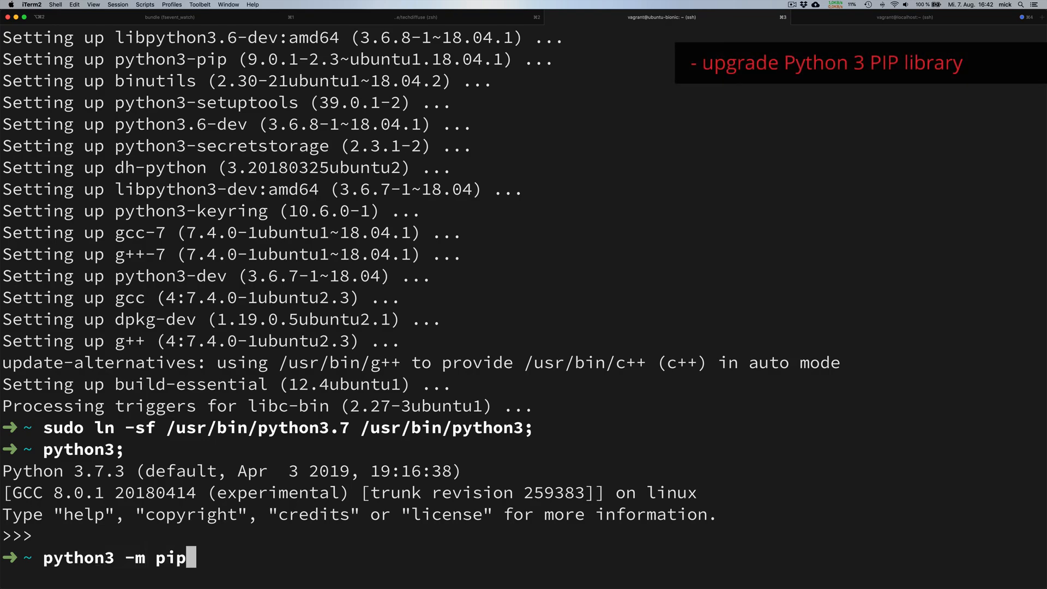
text(install --upgrade p)
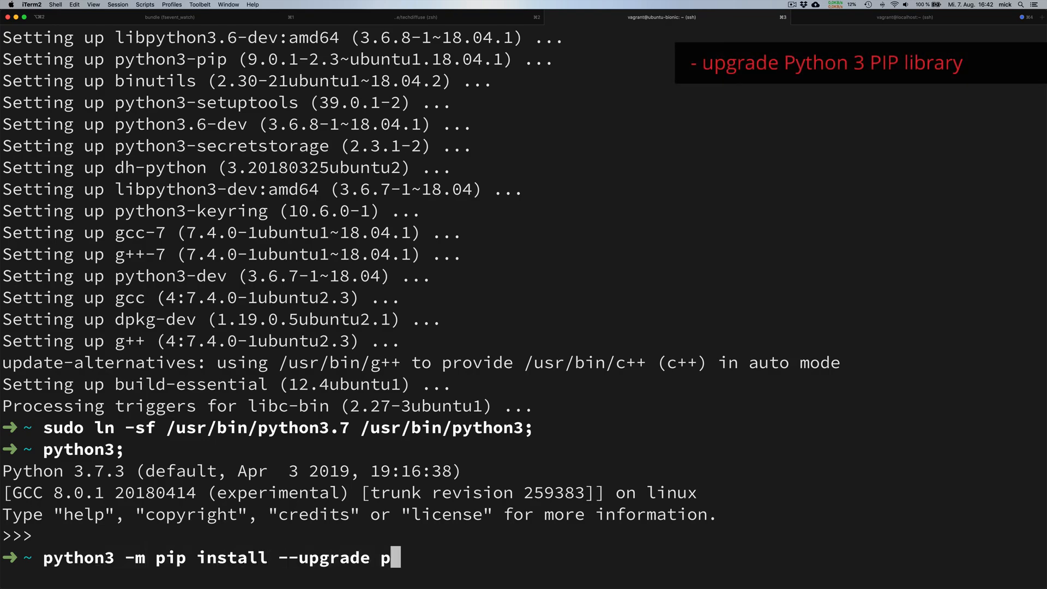
text(ip;)
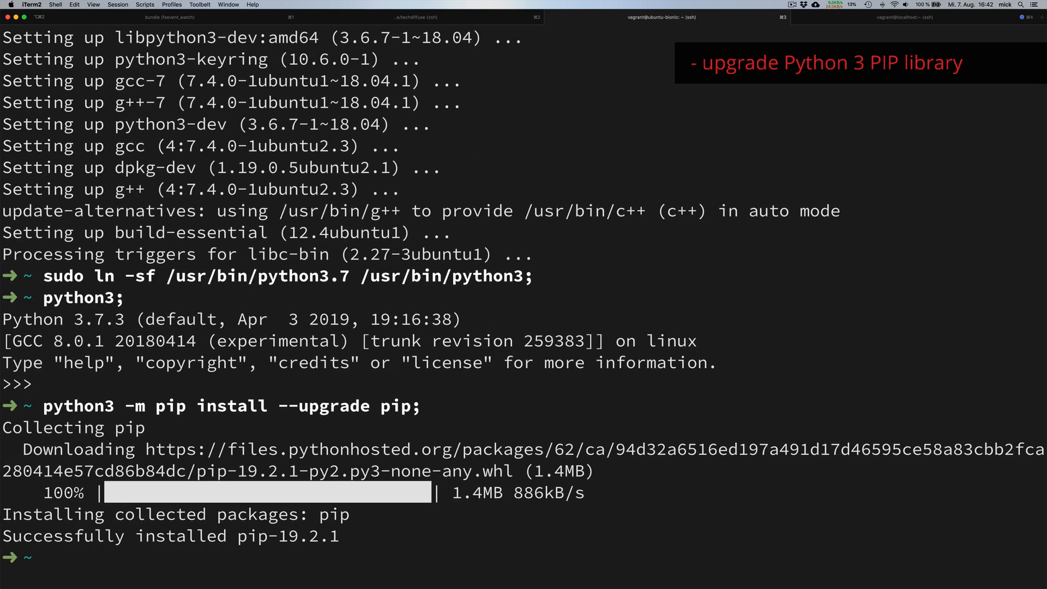
text(python3 -m pip -V;)
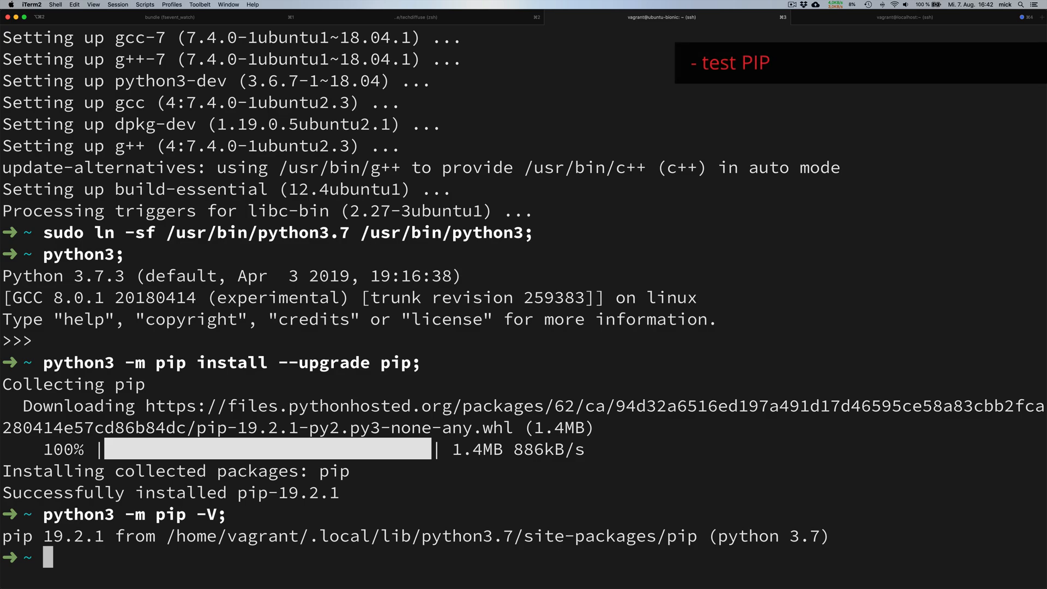
Step: Run sudo -H python3 -m pip install numpy
text(sudo -H)
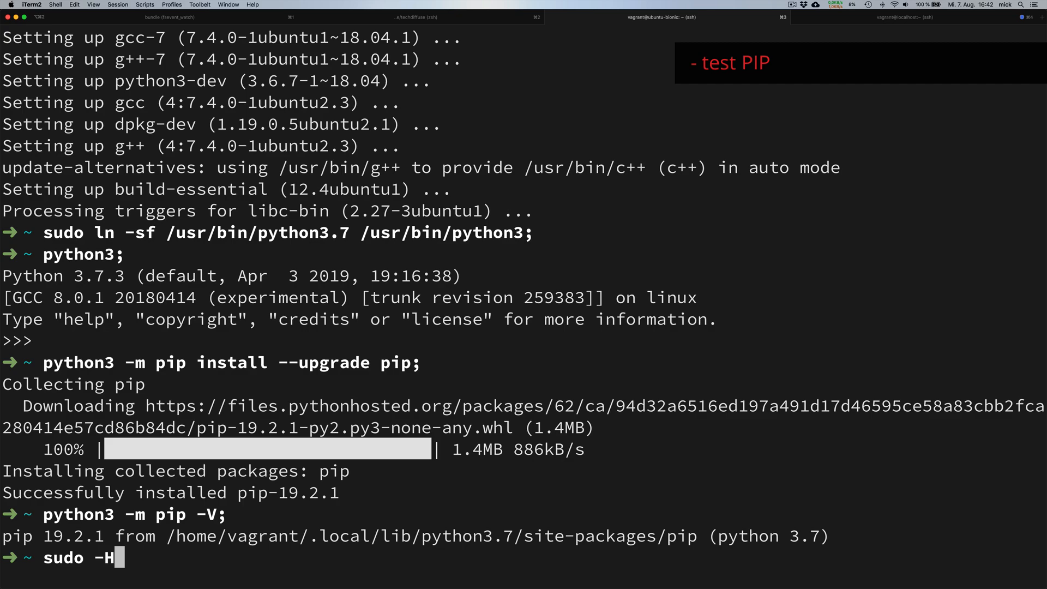
text(python3 -m pip install)
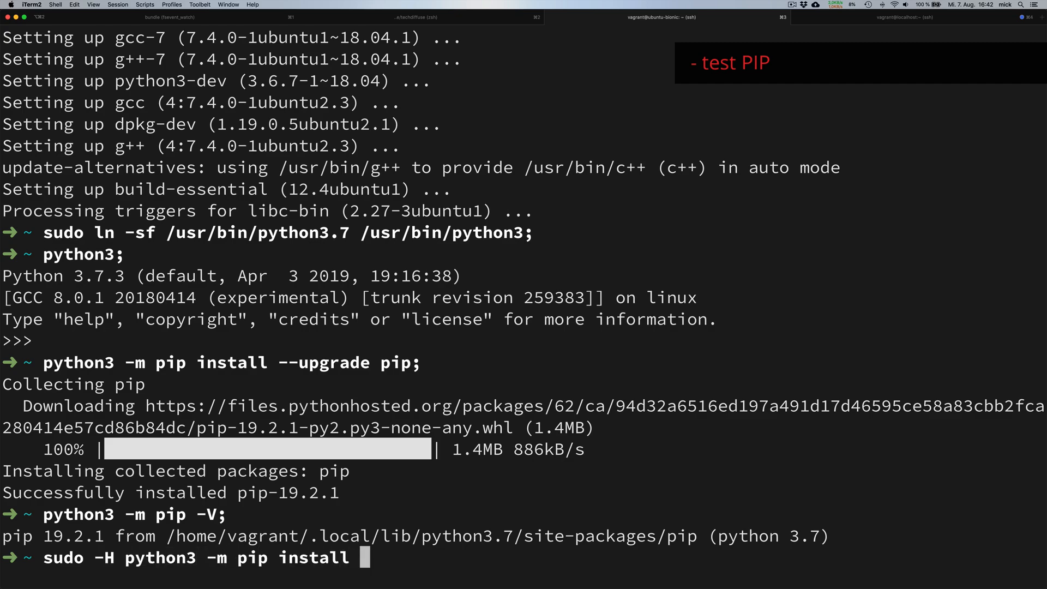
text(numpy)
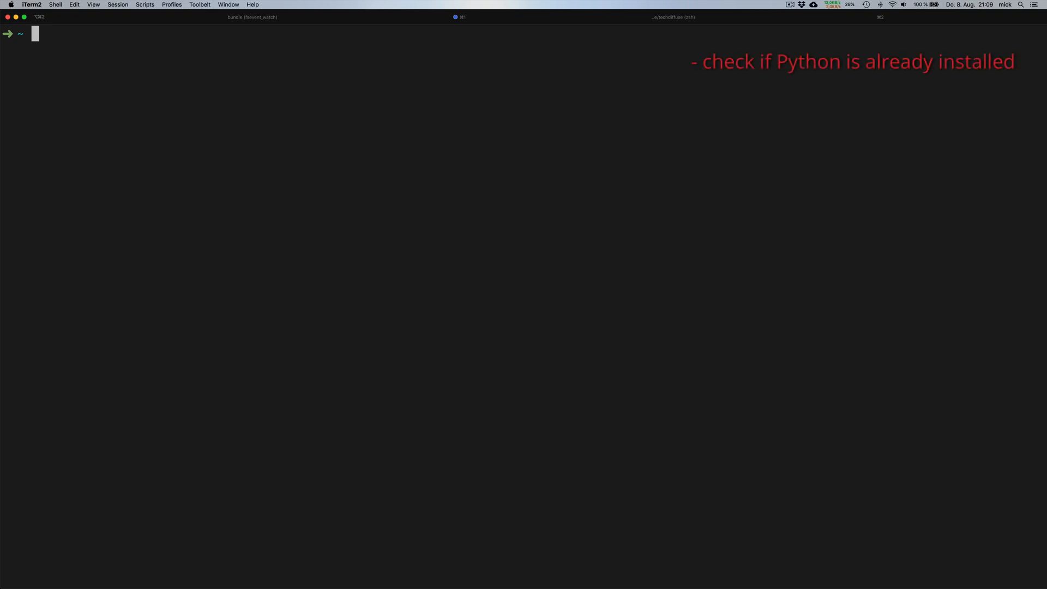
Step: Run python3 and yum list installed | grep python3 to look for Python 3 on CentOS
text(python3;)
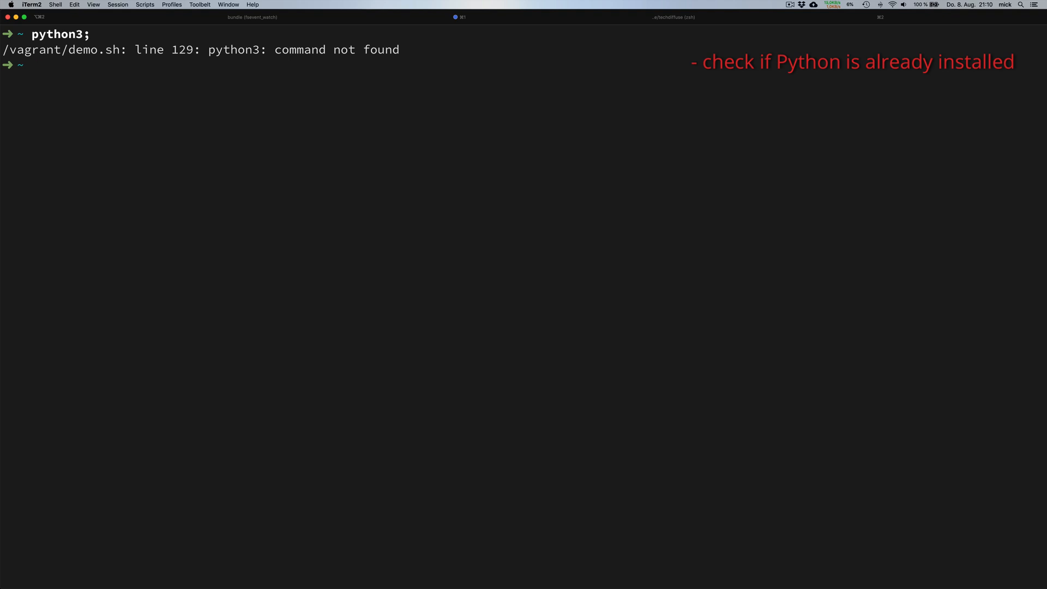
text(yum list installed)
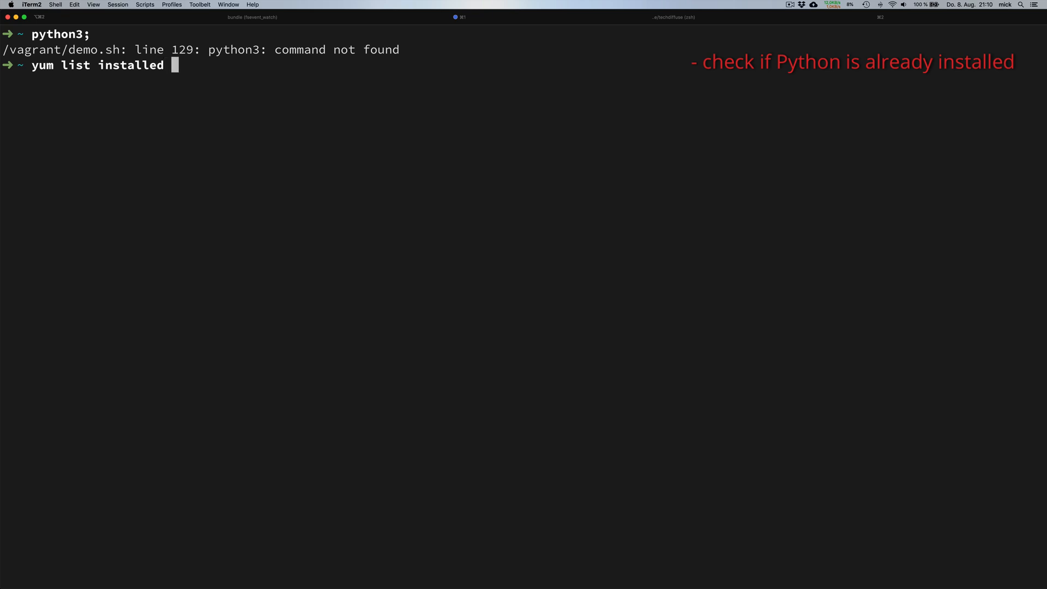
text(| grep python3;)
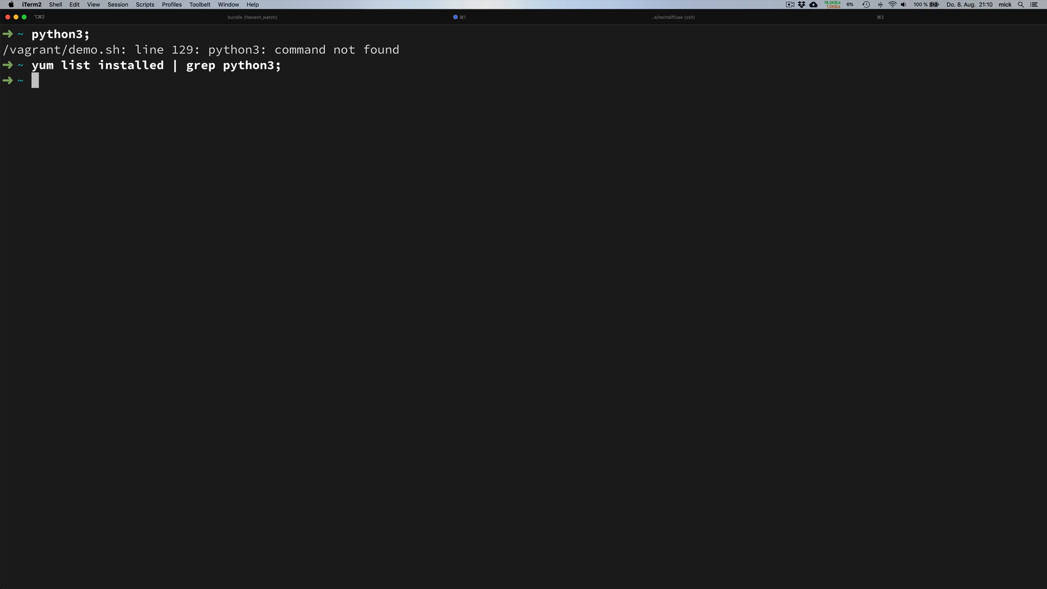
text(su)
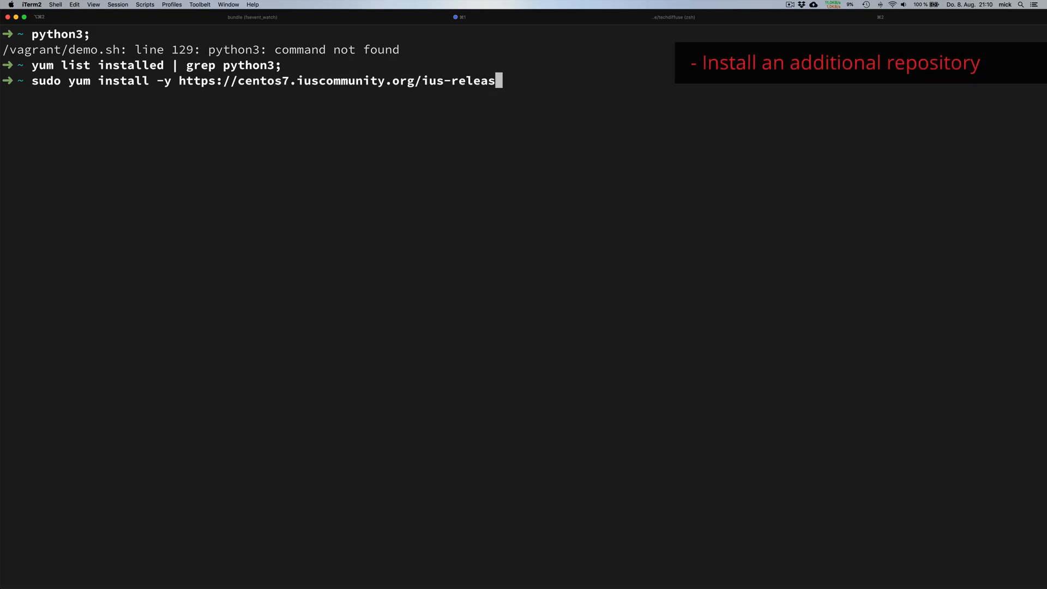
Step: Install the IUS release rpm with sudo yum install -y, then run a full yum update
text(e.rpm;)
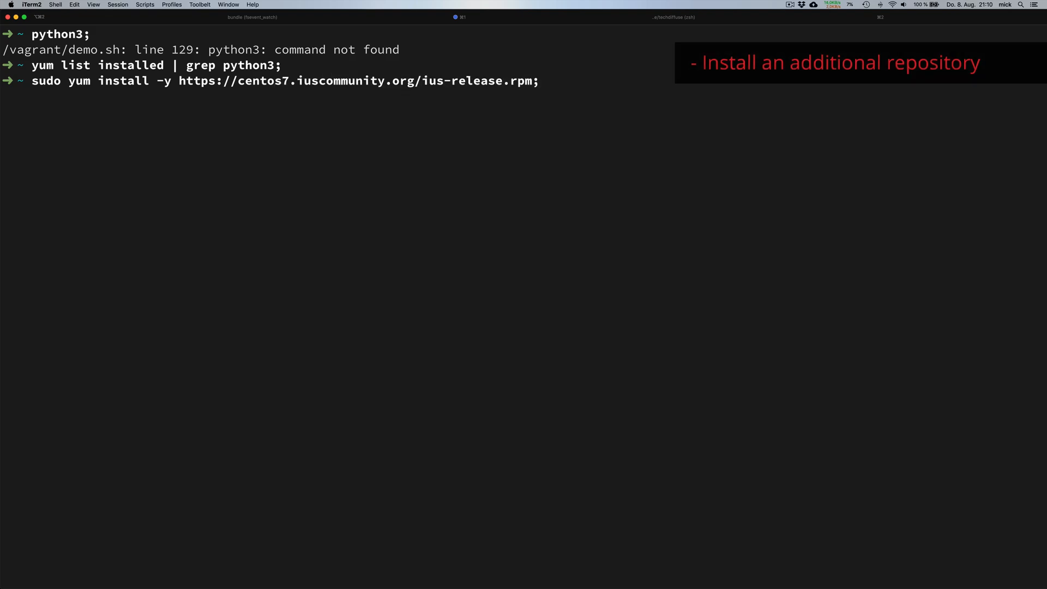
key(Return)
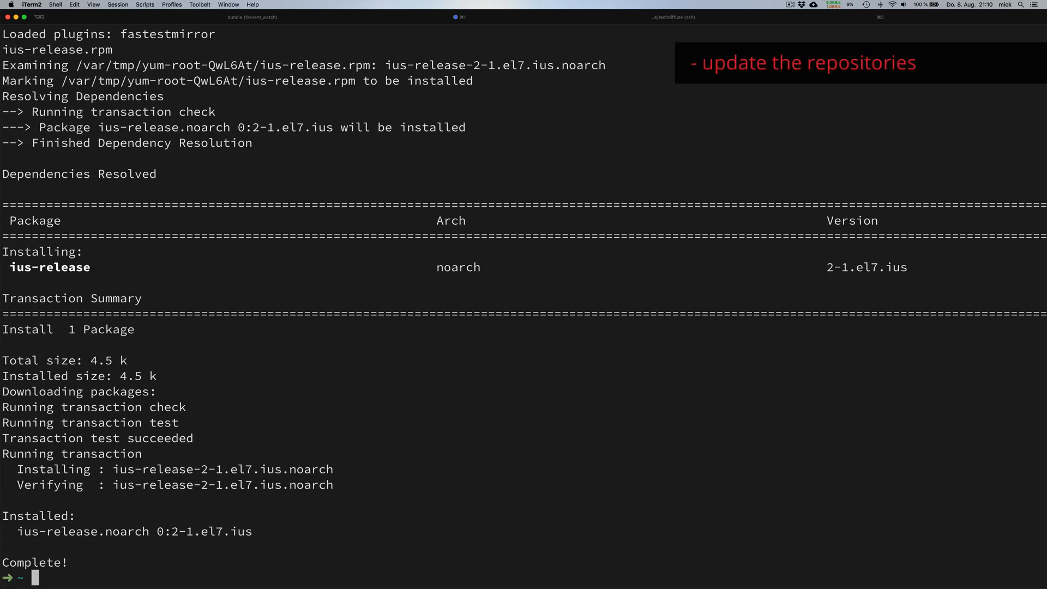
text(su)
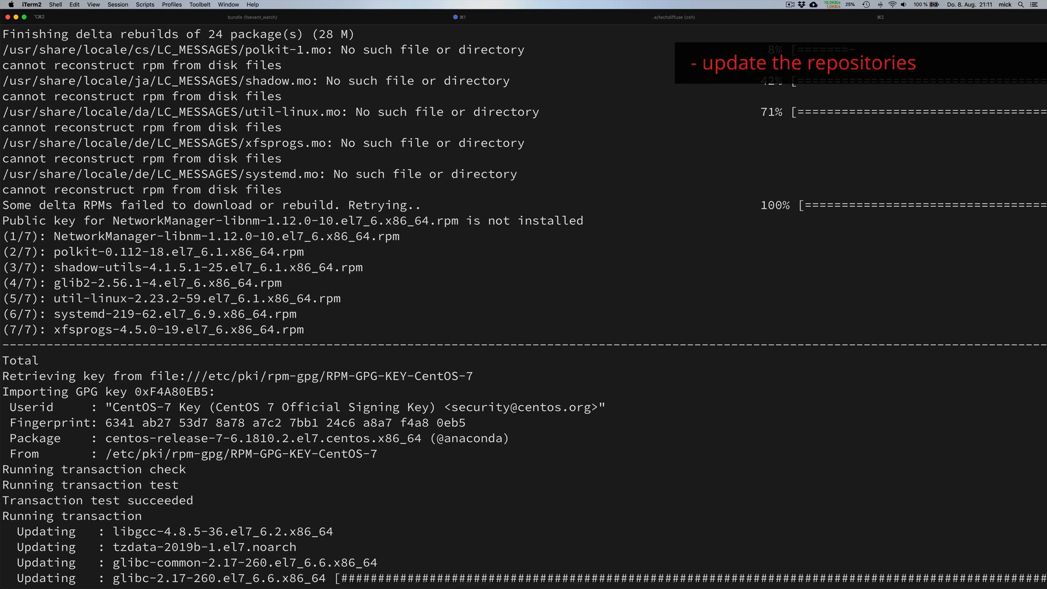
scroll(down, 3)
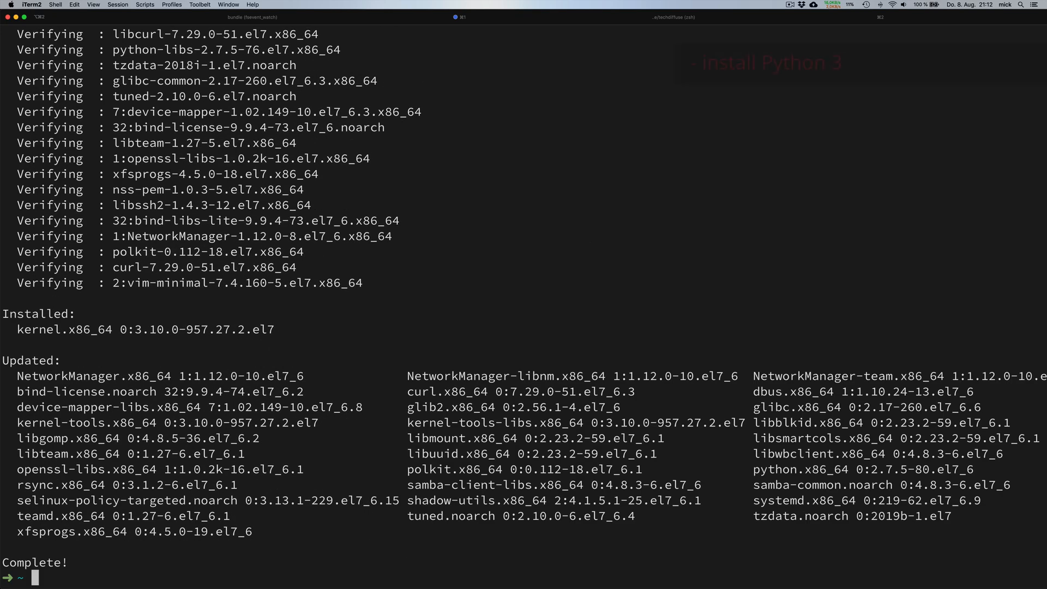
Step: Install python36u, python36u-libs, python36u-devel and python36u-pip, and confirm python3.6 reports 3.6.8
text(sudo)
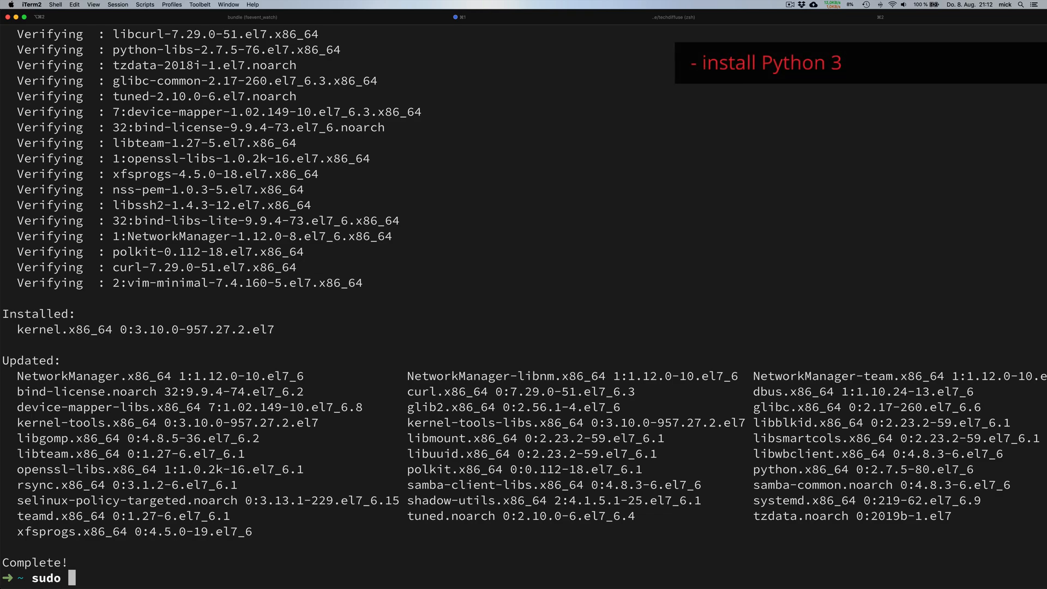
text(yum install -y python36u python36u-libs python36u-devel python36u-pip;)
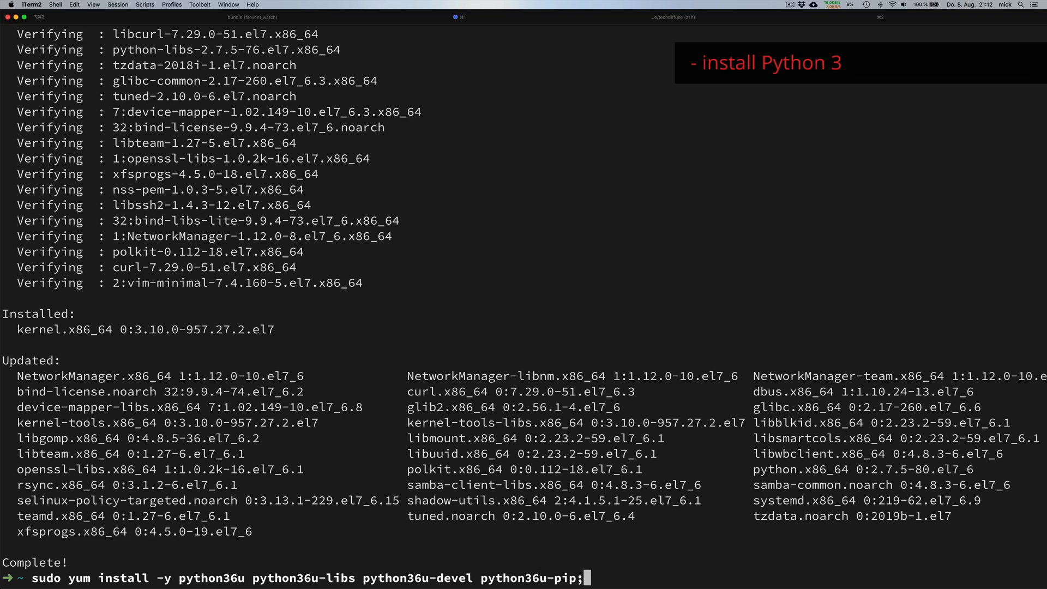
key(enter)
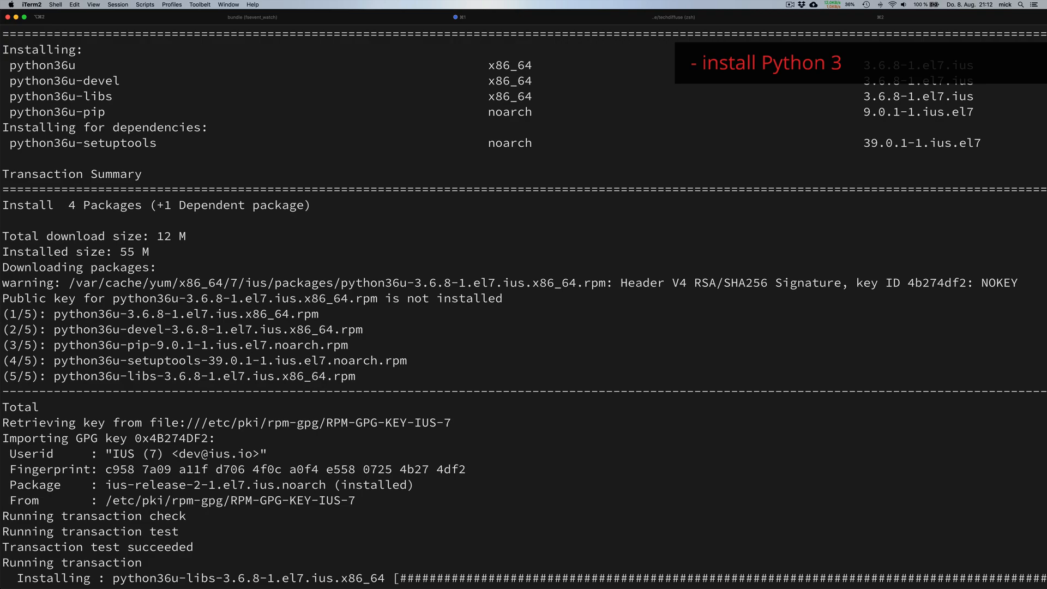
scroll(down, 3)
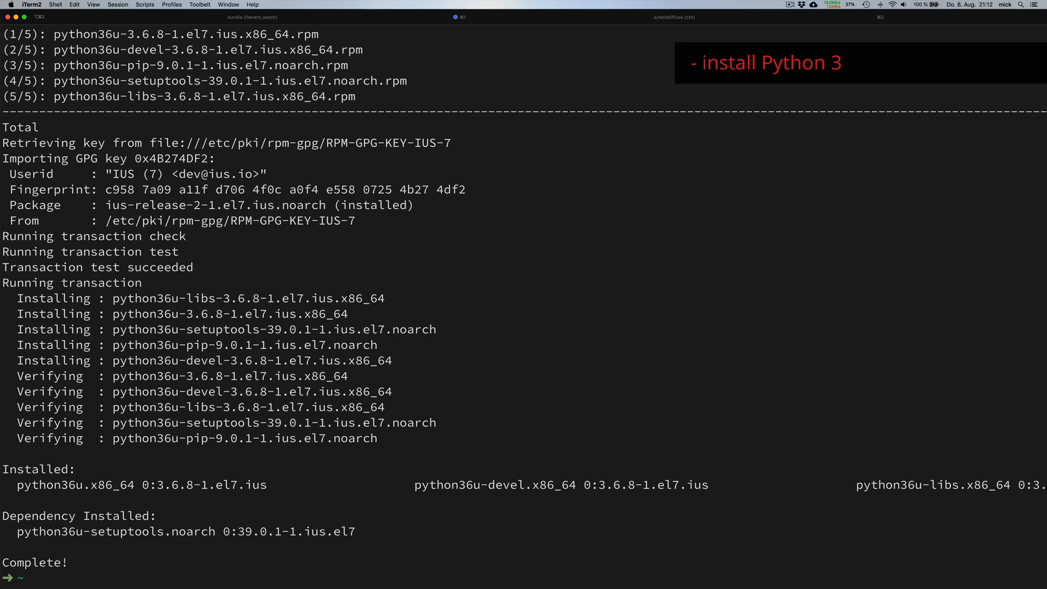
text(python3.6 -V;)
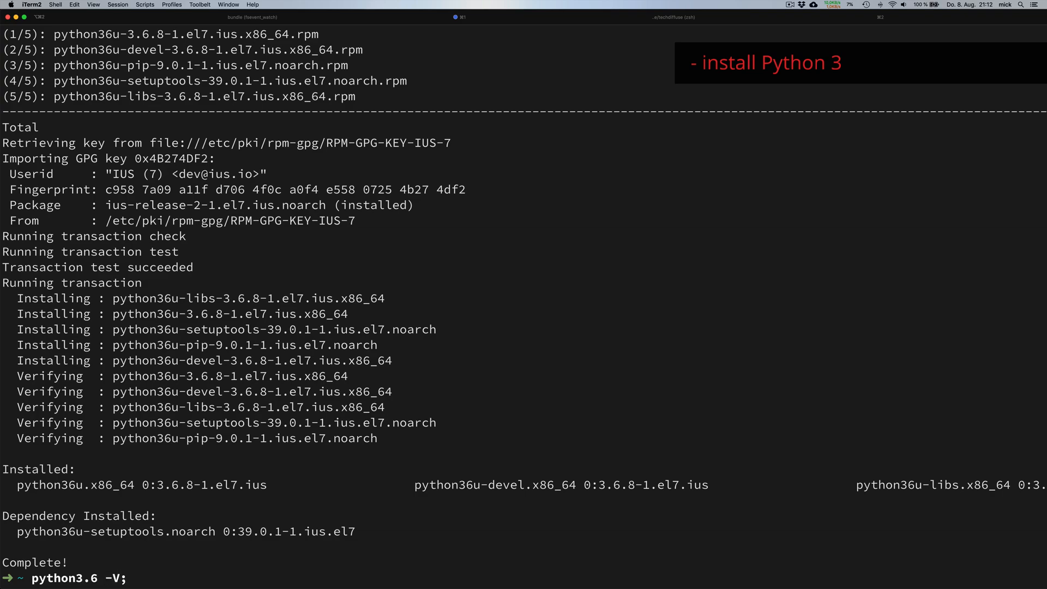
key(Return)
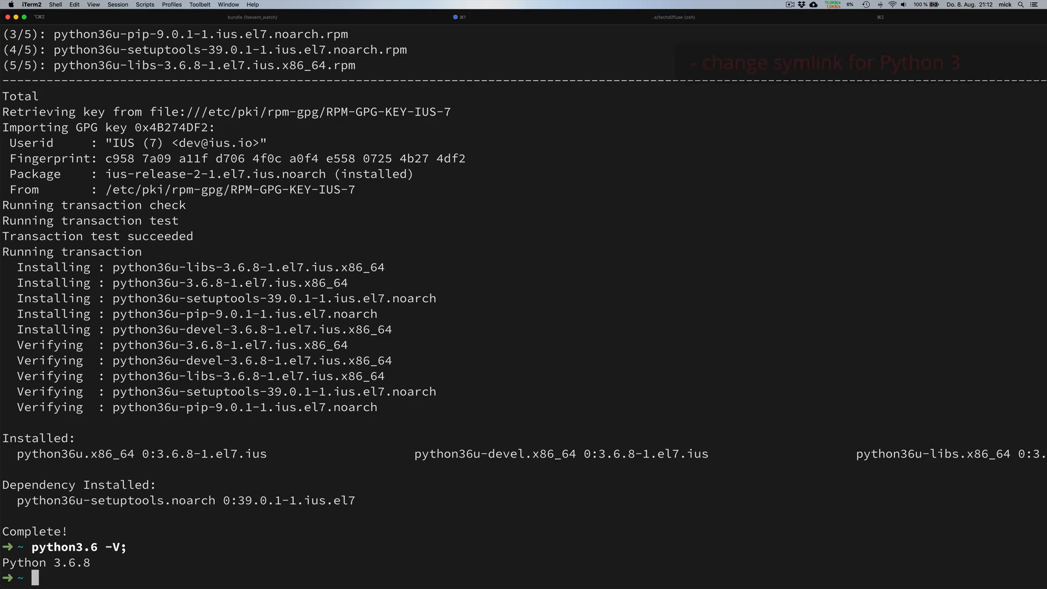
Step: Symlink /usr/bin/python3 to /usr/bin/python3.6 and test the python3 command
text(sudo ln -sf /usr/b)
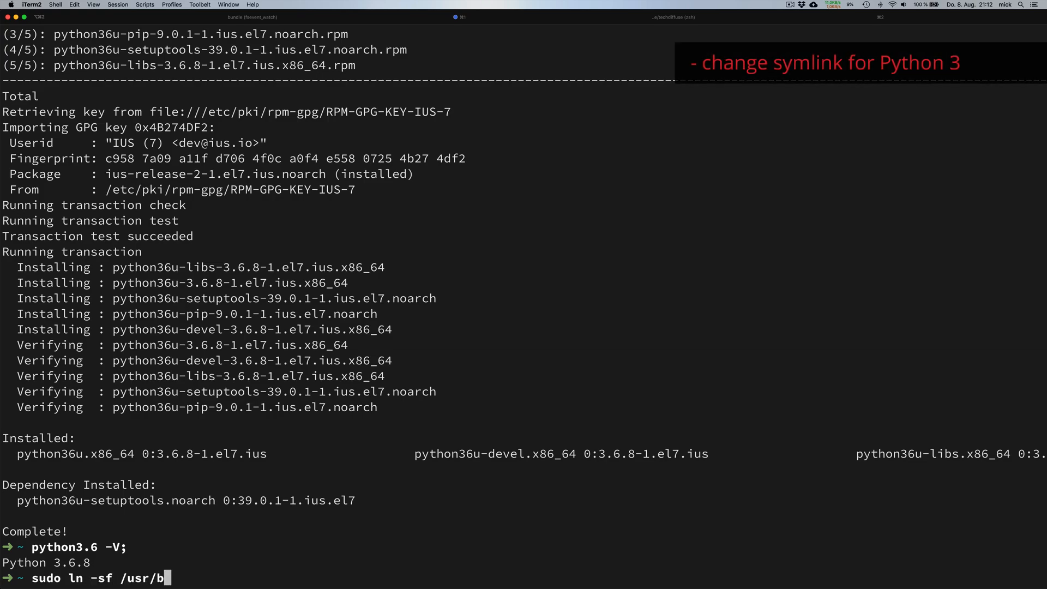
text(in/python3.6 /usr/bin/python3;)
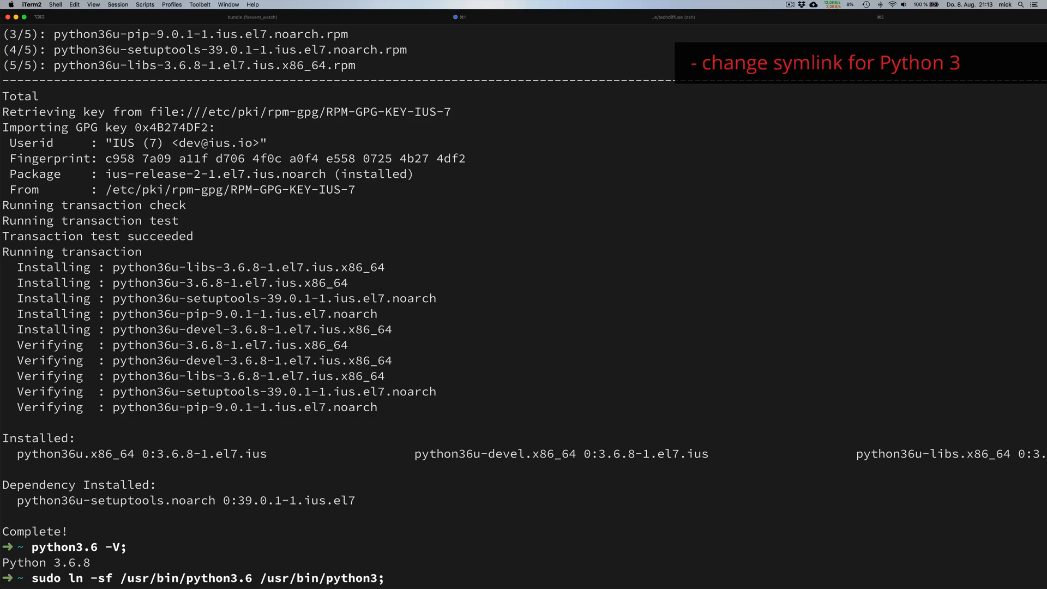
text(python3)
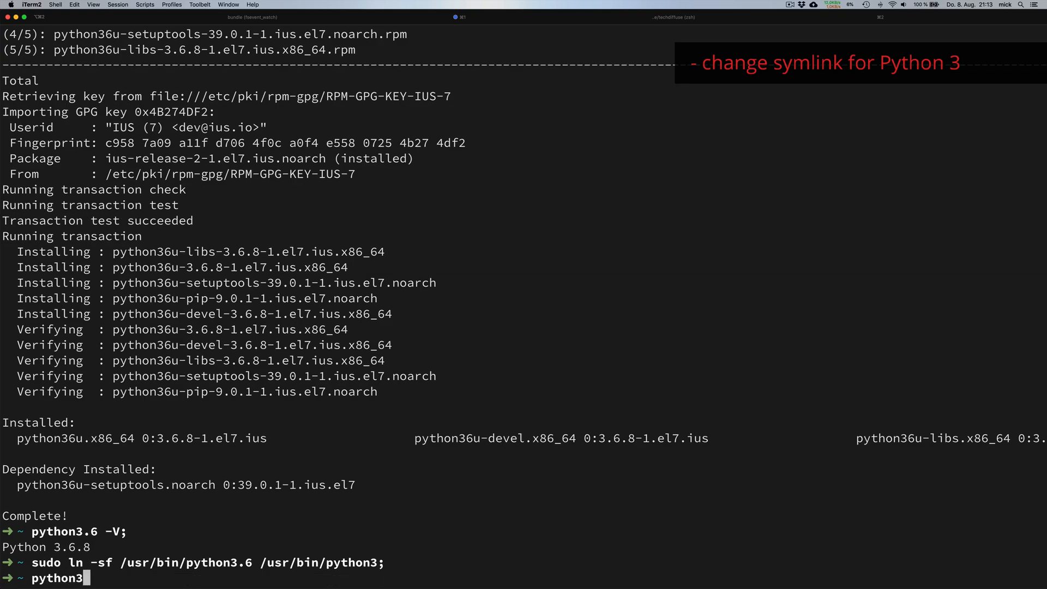
text(;)
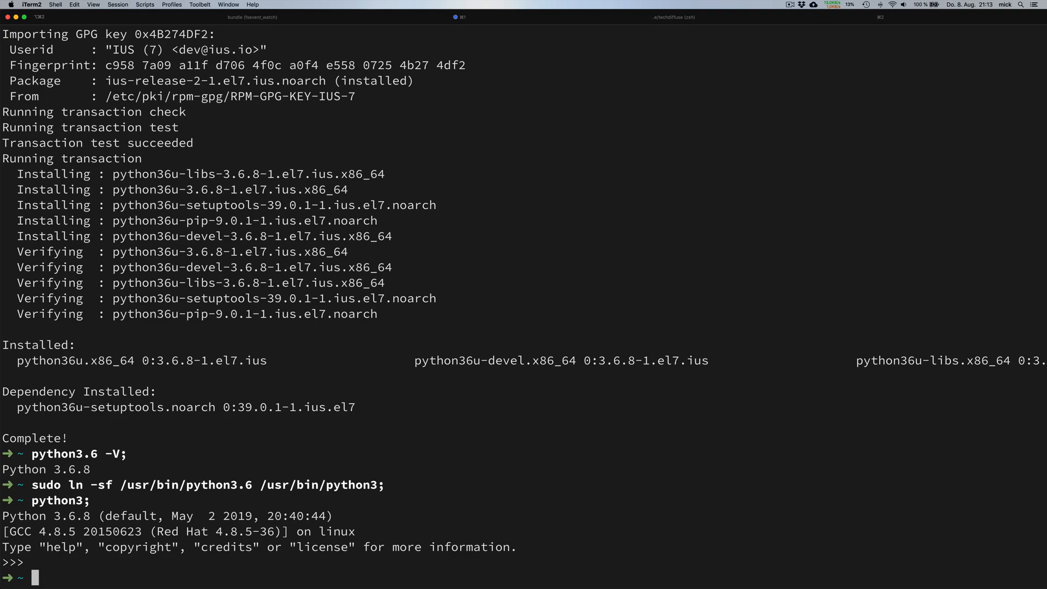
Step: Upgrade pip to 19.2.1 with sudo python3 -m pip, then type the NumPy install command
text(sudo python3 -m pip insta)
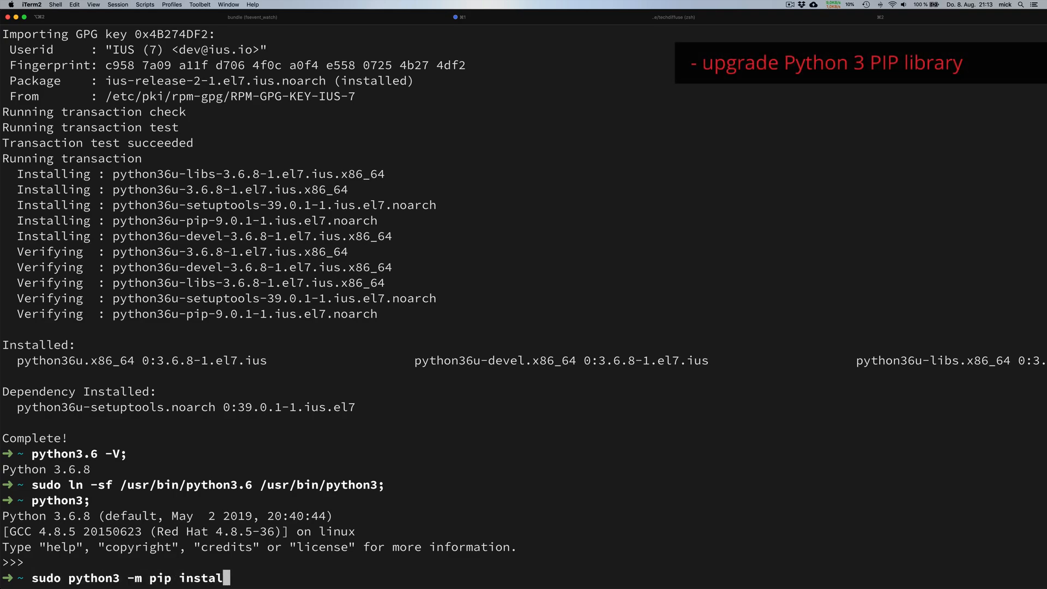
text(l --upgrade pip;)
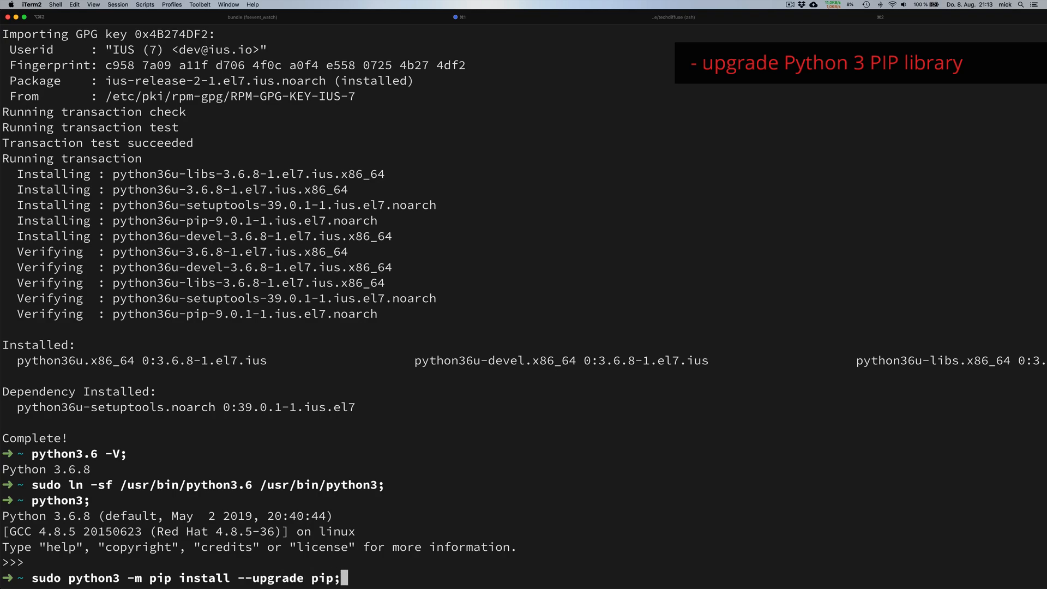
key(Return)
text(python3 -m pip -V;)
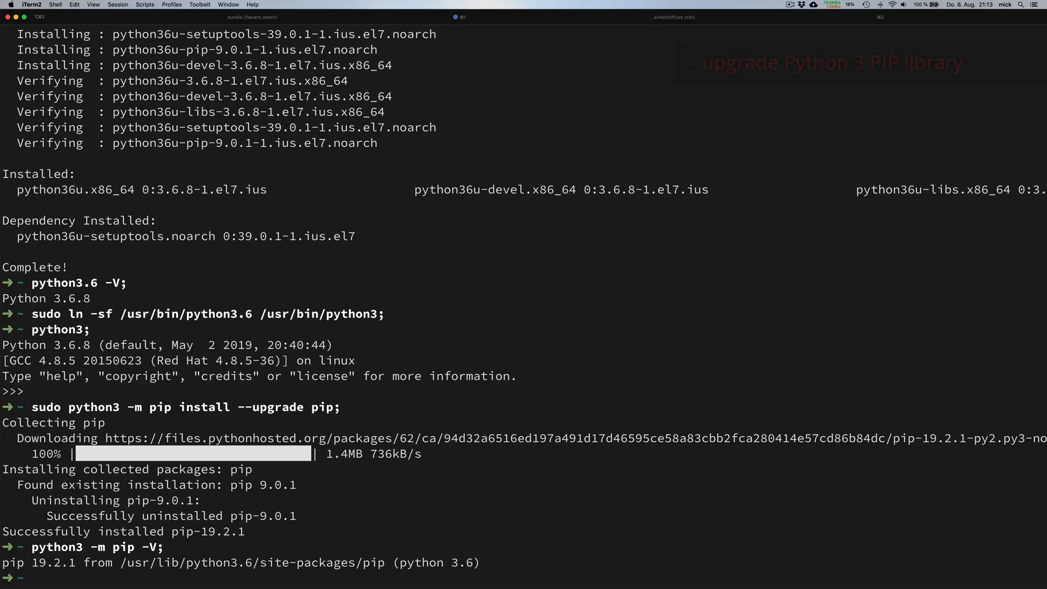
text(sudo -H python3 -m pip i)
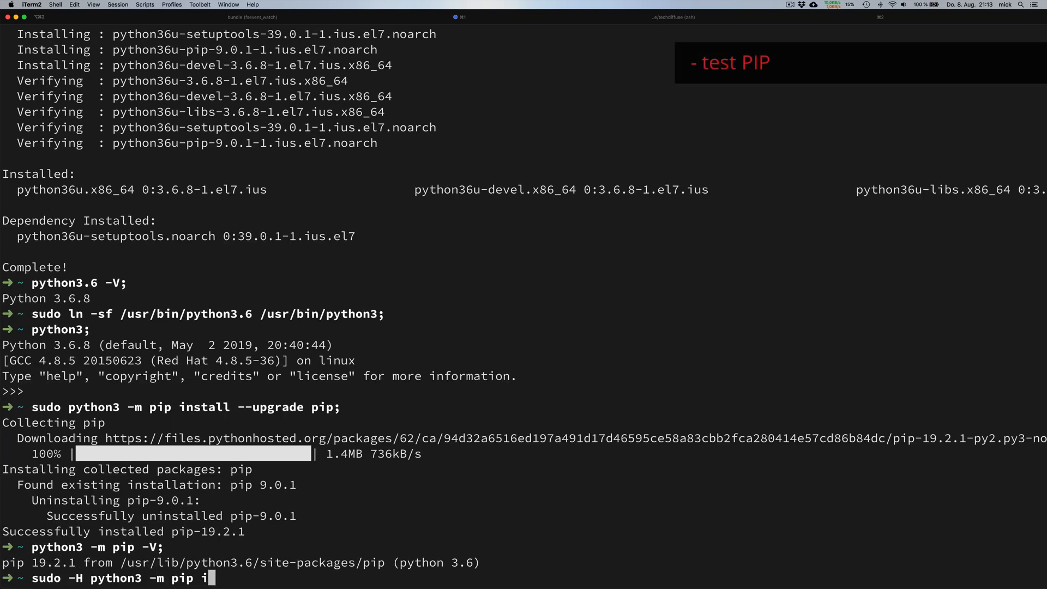
text(nstall numpy;)
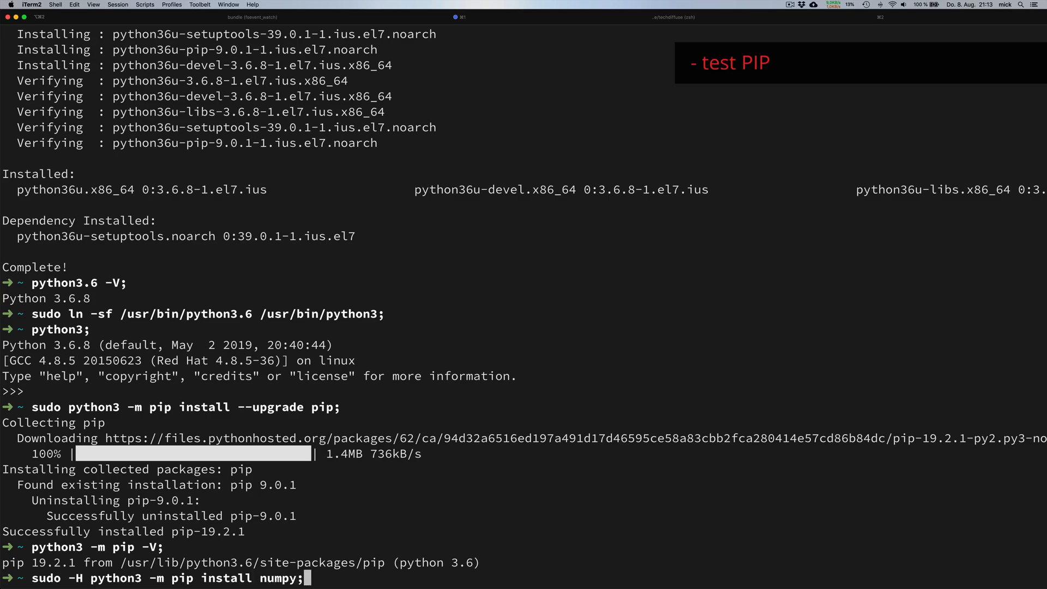